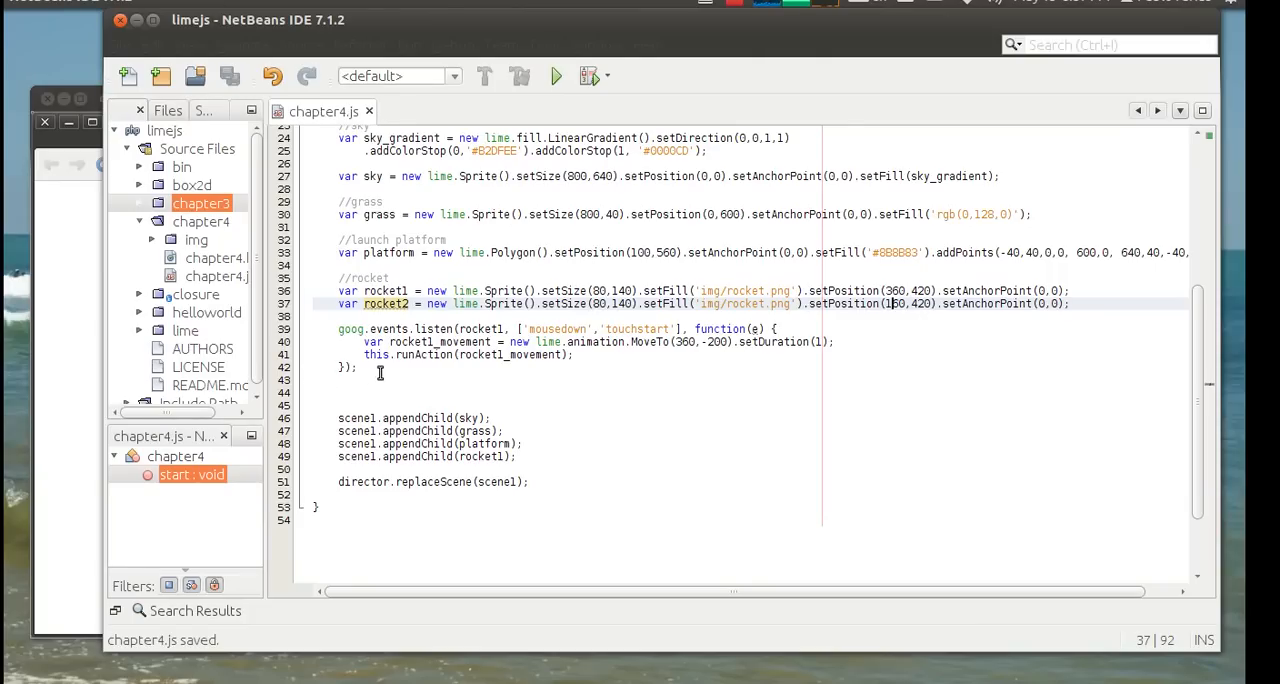
# - Begin a goog.events.listen mousedown/touchstart listener for rocket2 below the rocket1 listener
pyautogui.click(436, 392)
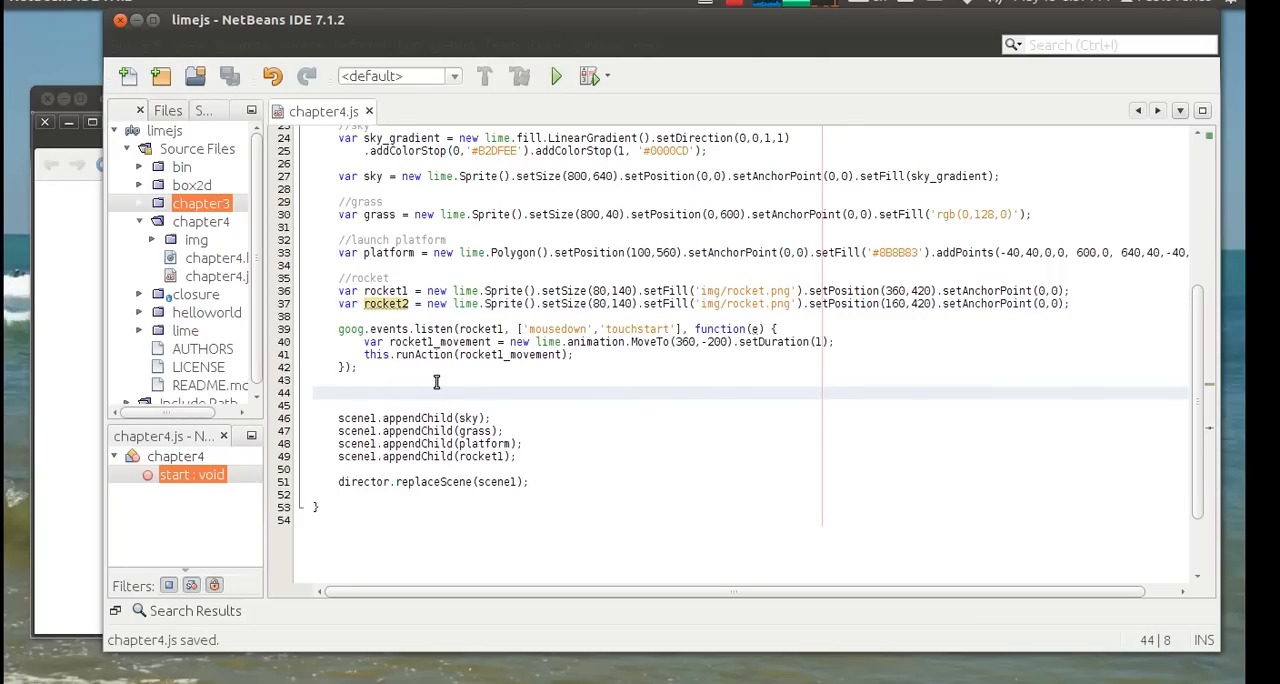
pyautogui.write('goog.')
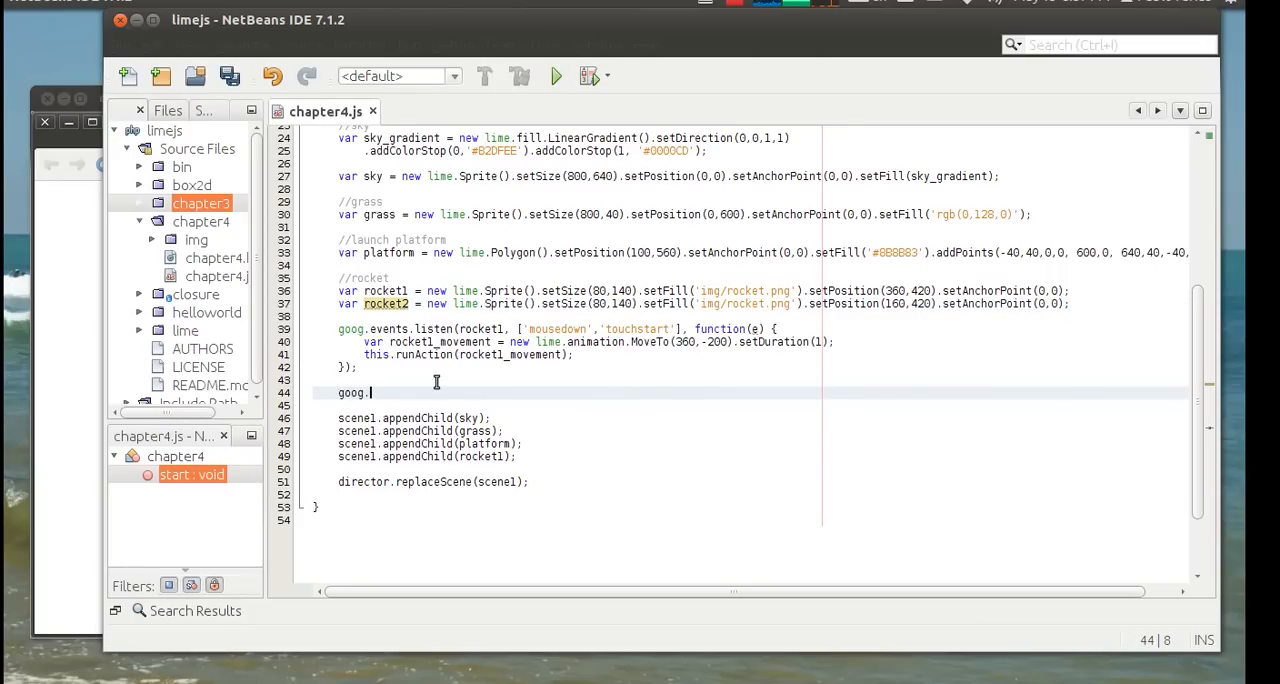
pyautogui.write('events.list')
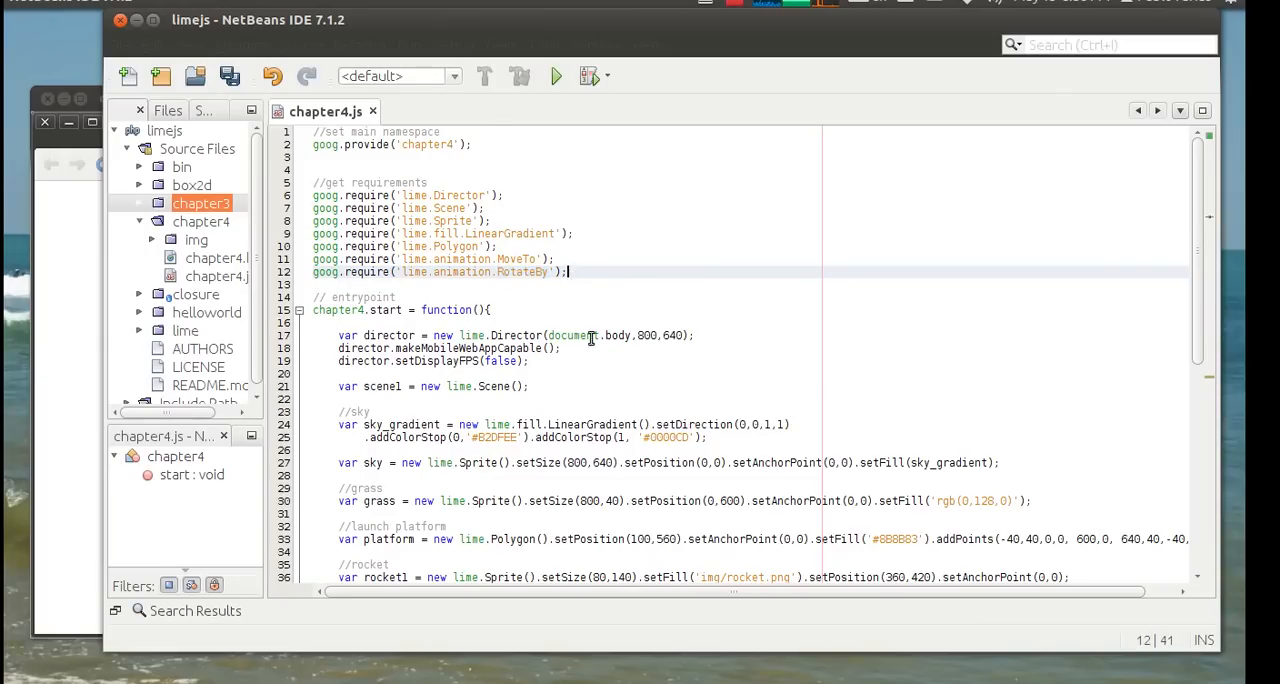
# - Define var rocket2_movement = new lime.animation.RotateBy(90) inside the rocket2 listener
pyautogui.scroll(-3)
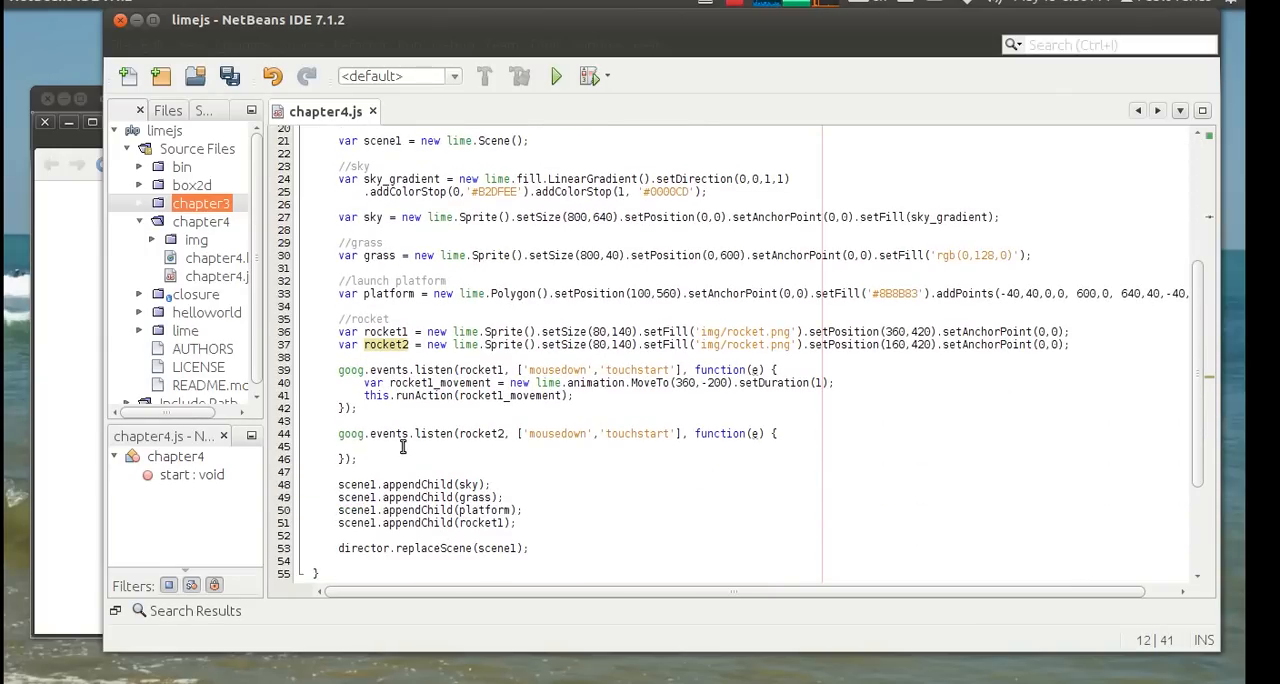
pyautogui.write('var')
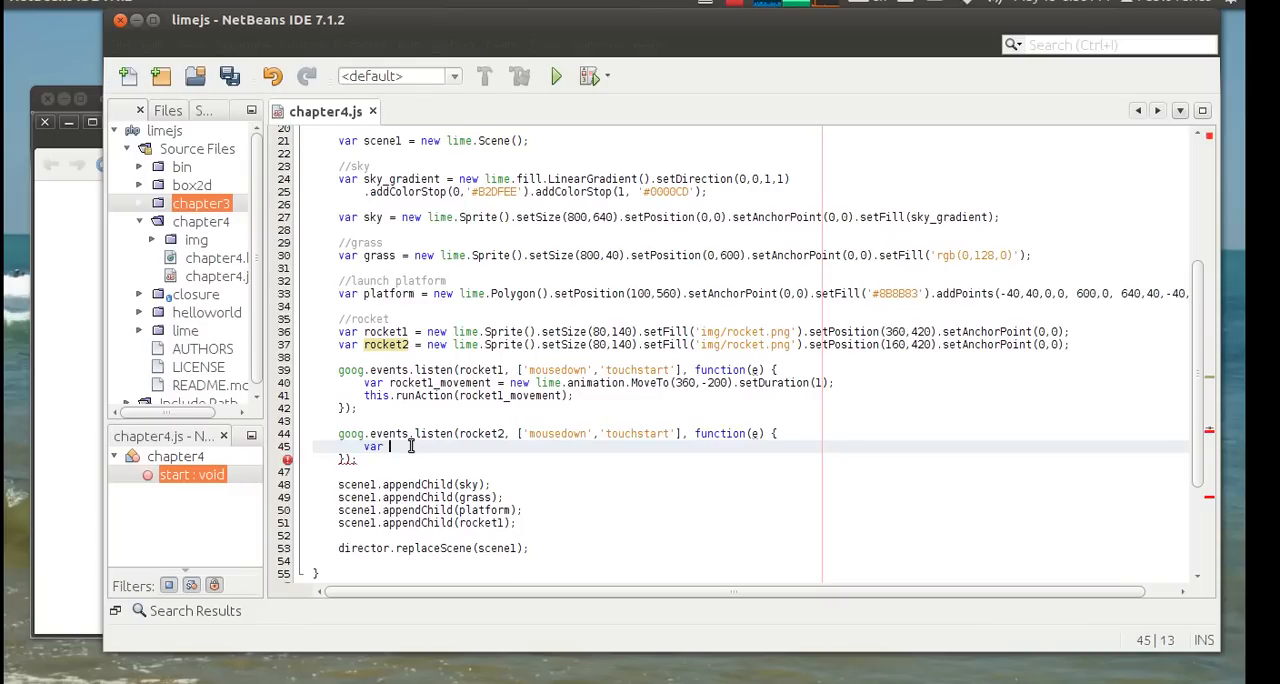
pyautogui.write('rocket2_')
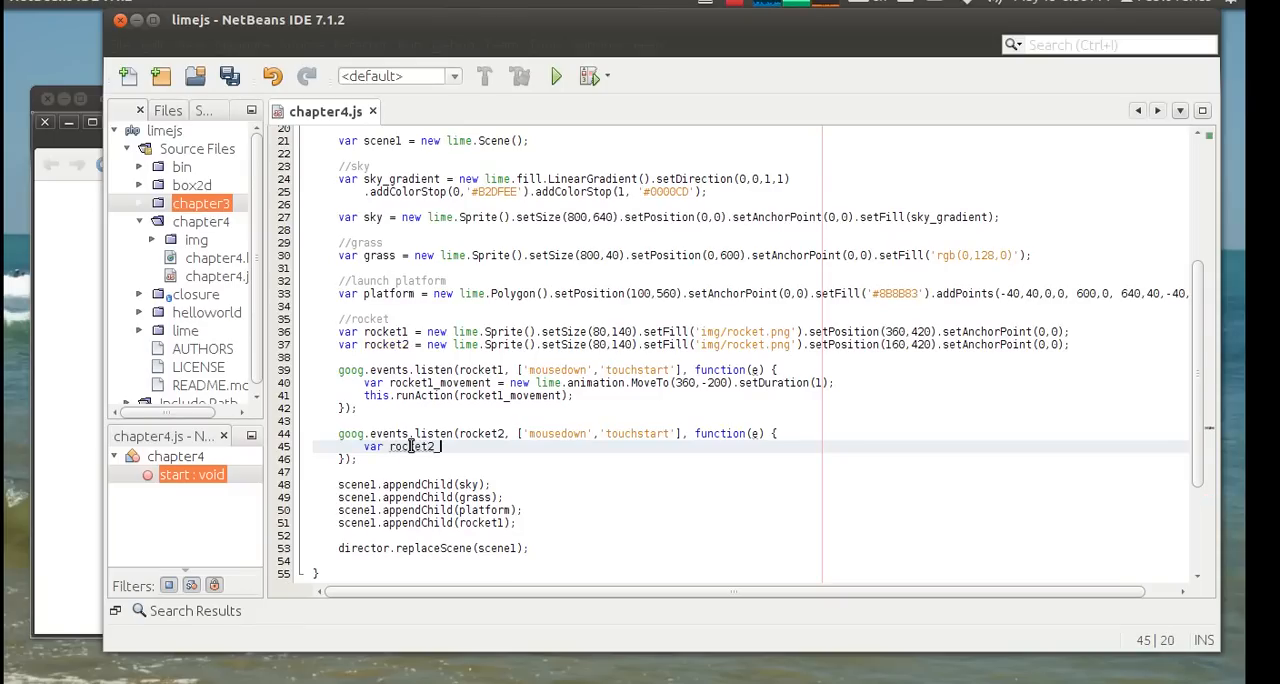
pyautogui.write('_movemen')
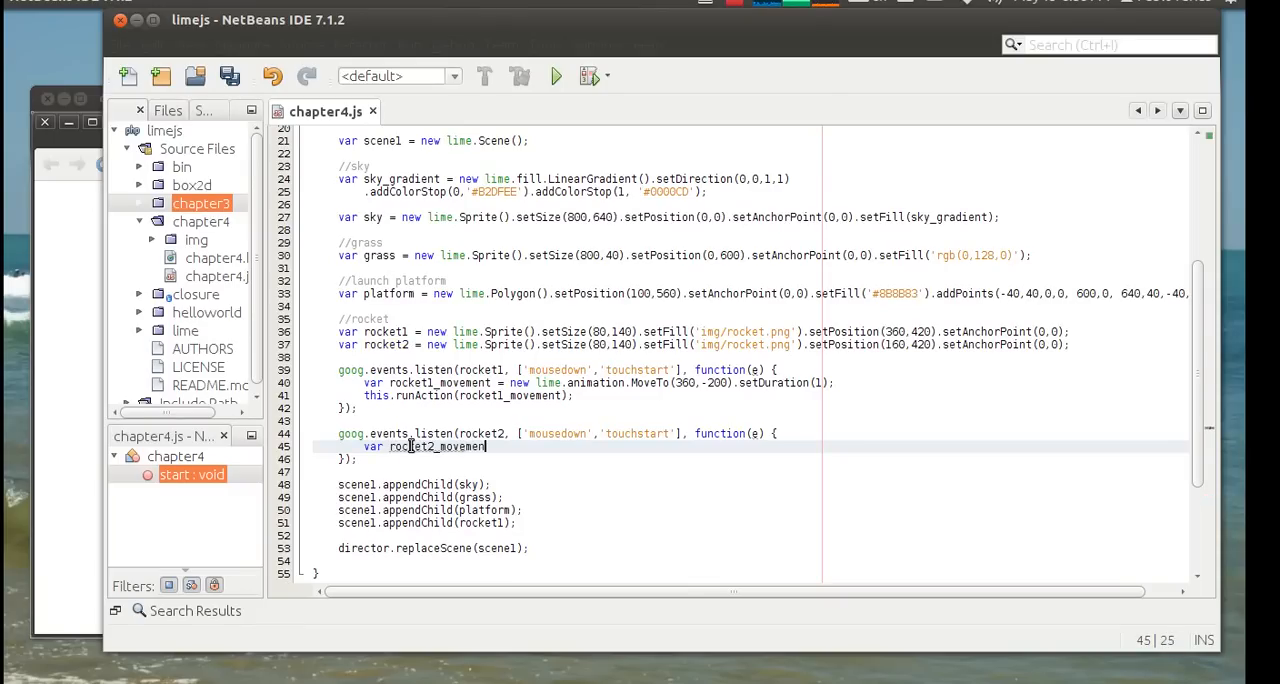
pyautogui.write('= new')
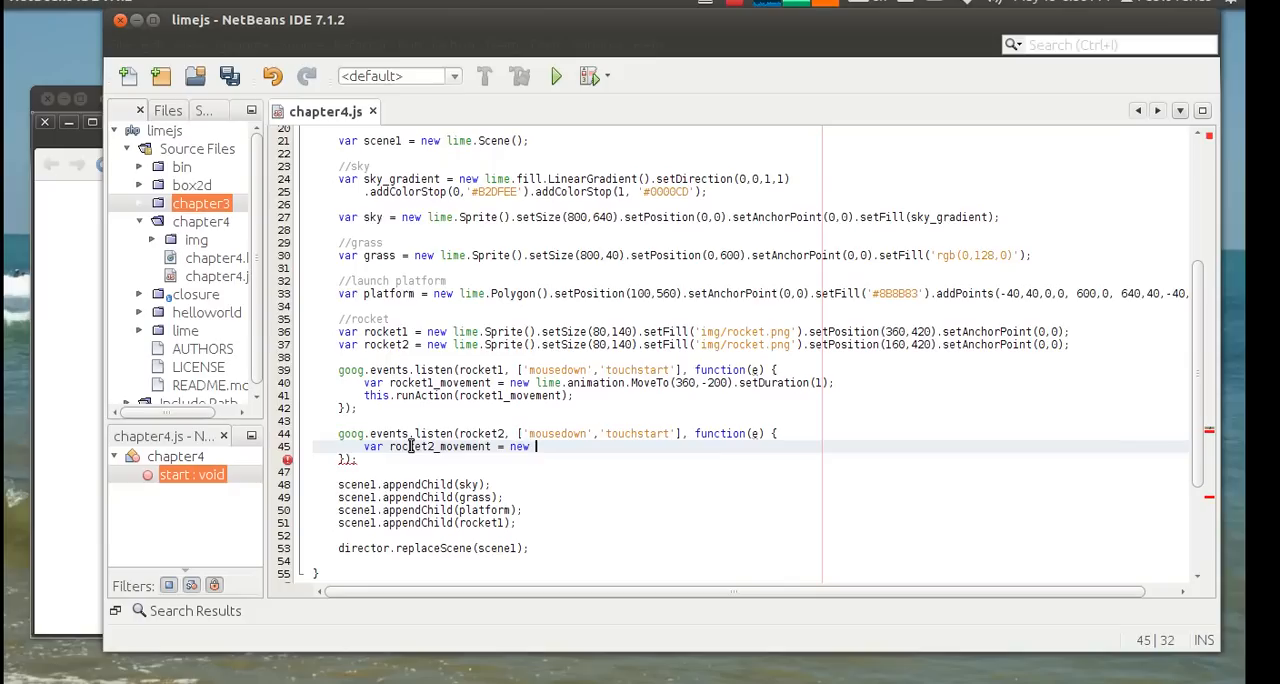
pyautogui.write('lime.ani')
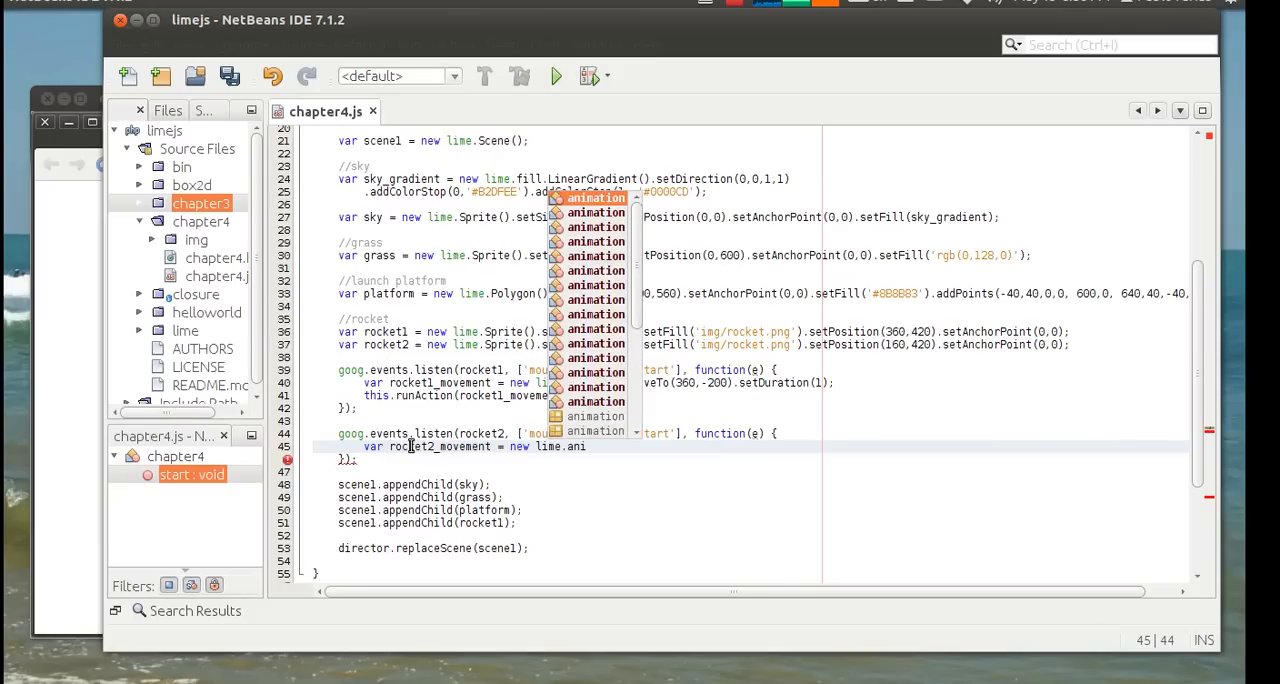
pyautogui.write('animation.')
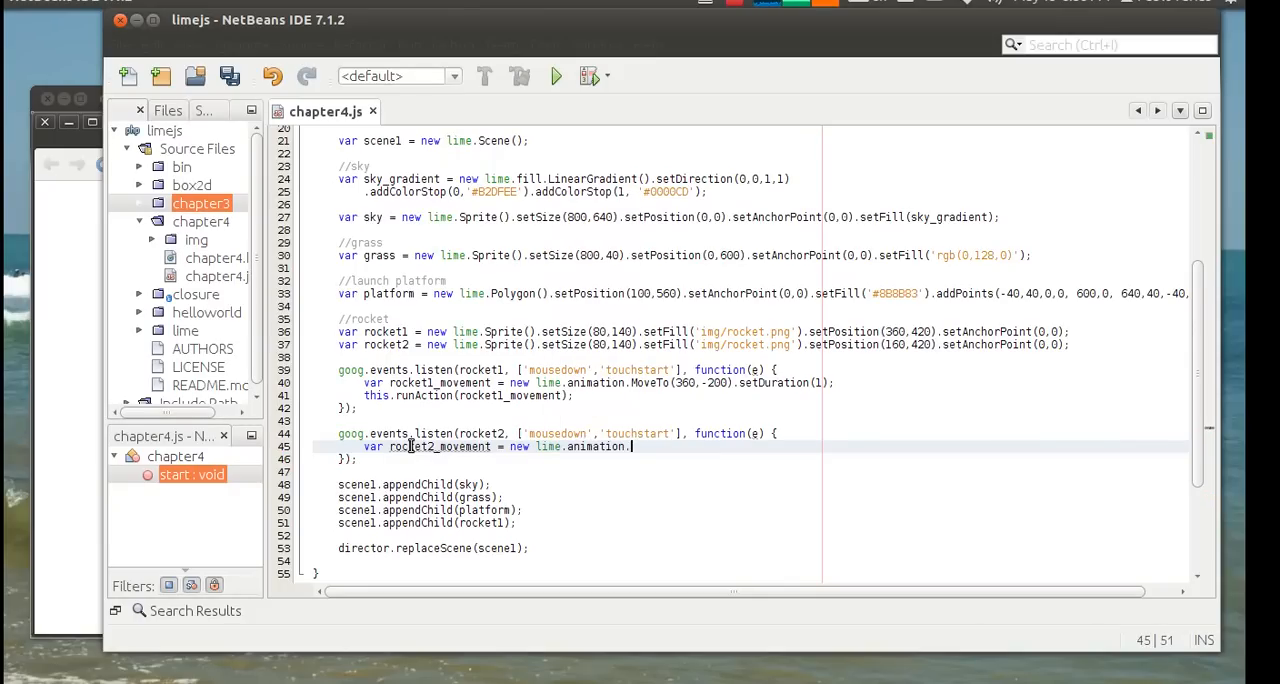
pyautogui.write('Rot')
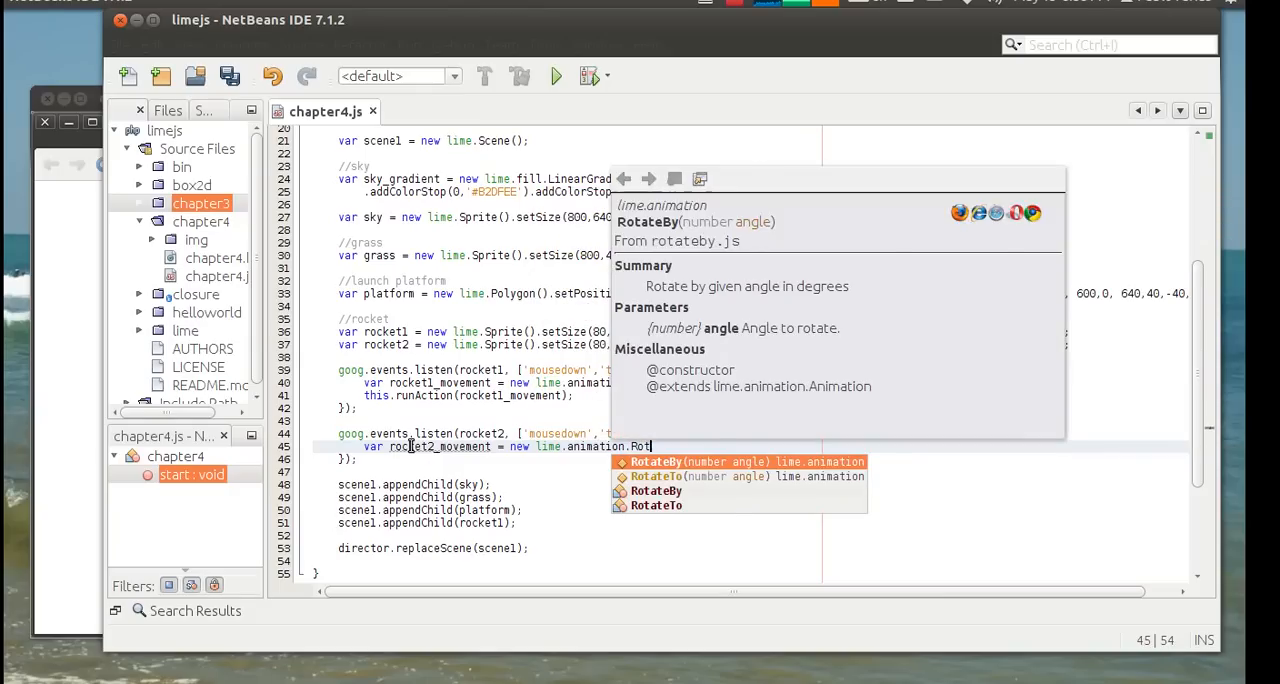
pyautogui.click(658, 460)
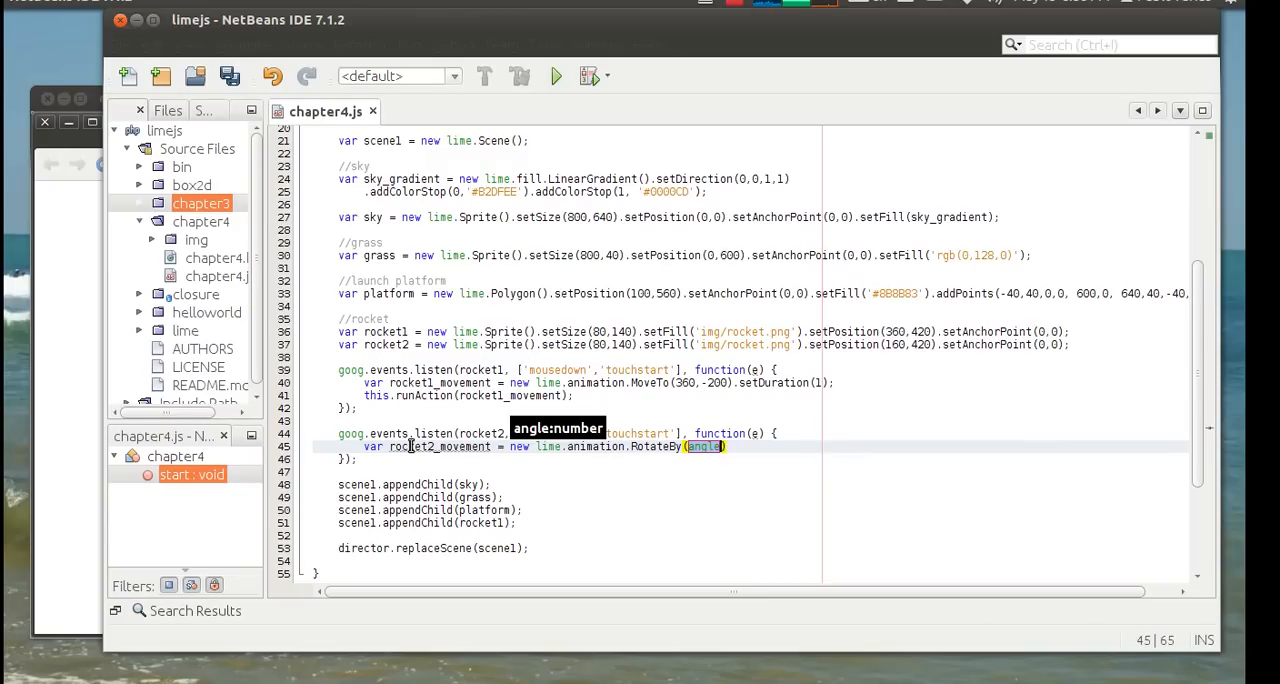
pyautogui.write('90')
pyautogui.write('scene1.appendChild(rocket2);')
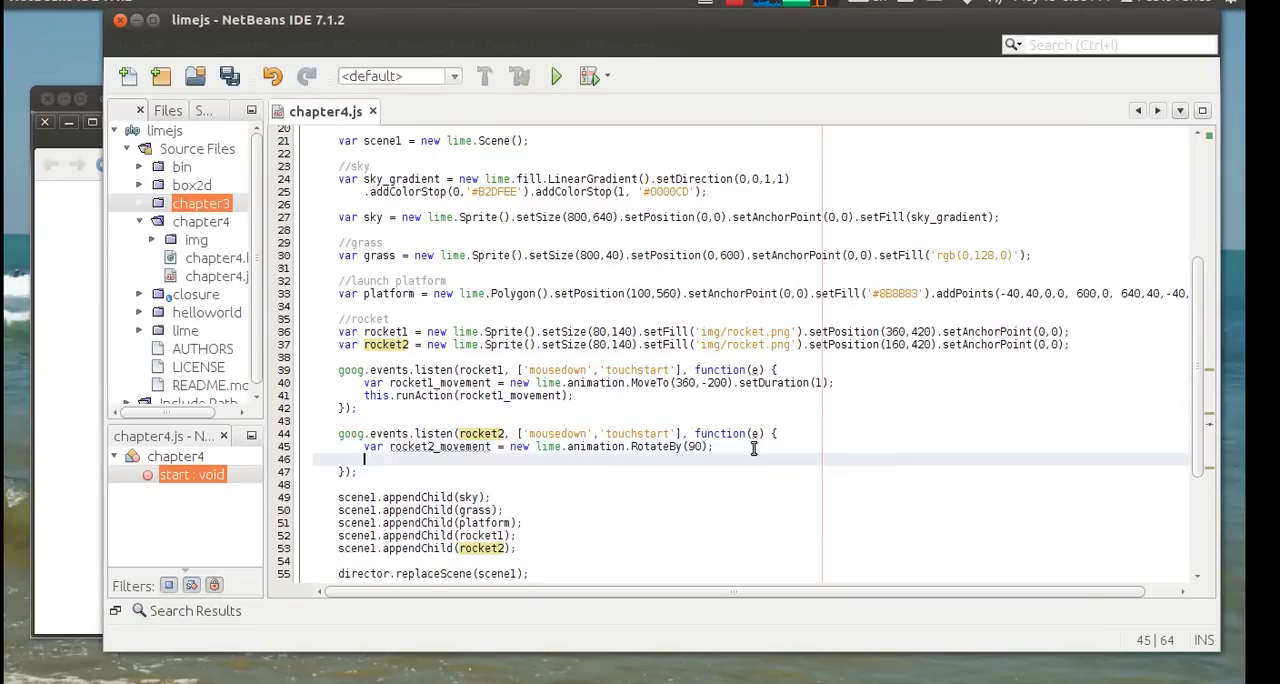
# - Add this.runAction(rocket2_movement); so the rocket2 listener runs its rotation
pyautogui.write('this.r')
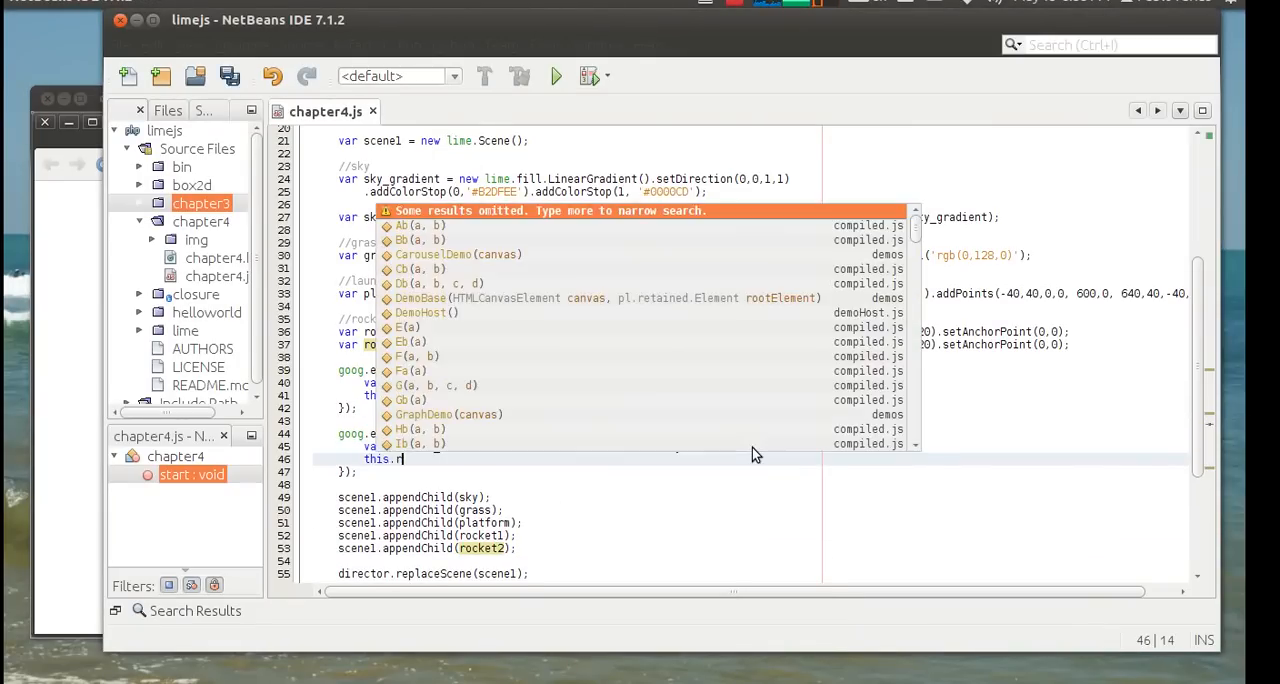
pyautogui.write('unAction(')
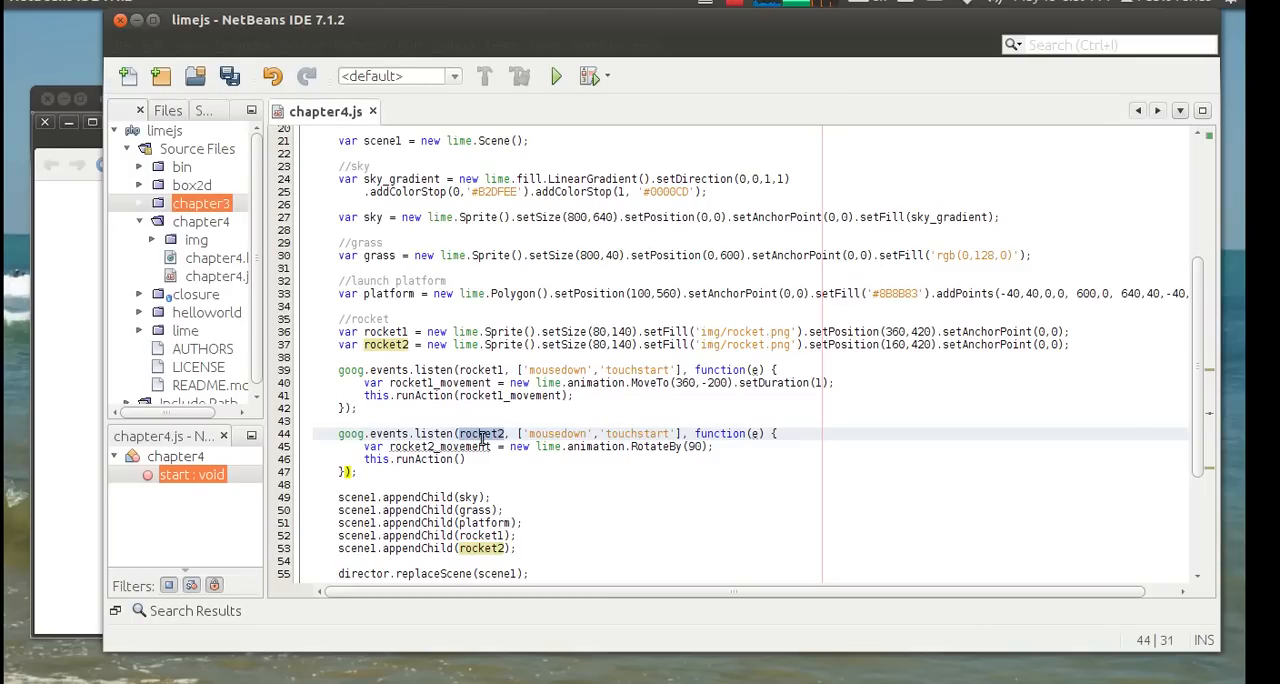
pyautogui.moveTo(512, 456)
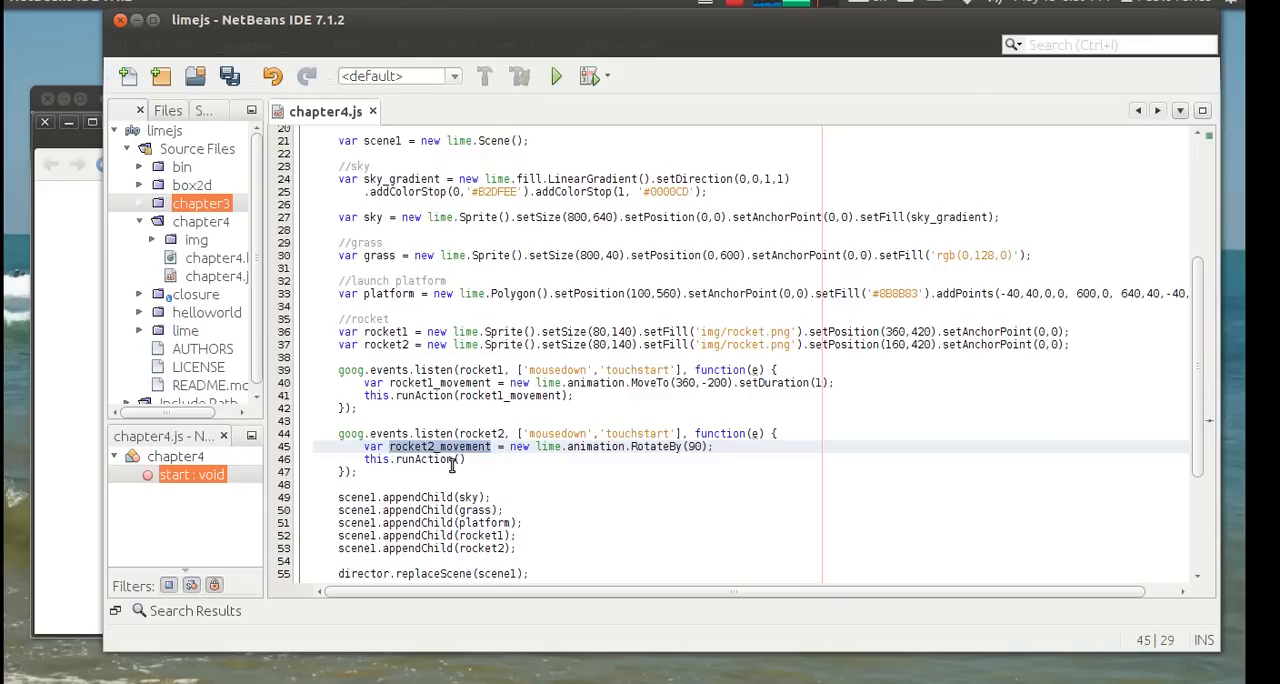
pyautogui.write('rocket2_movement')
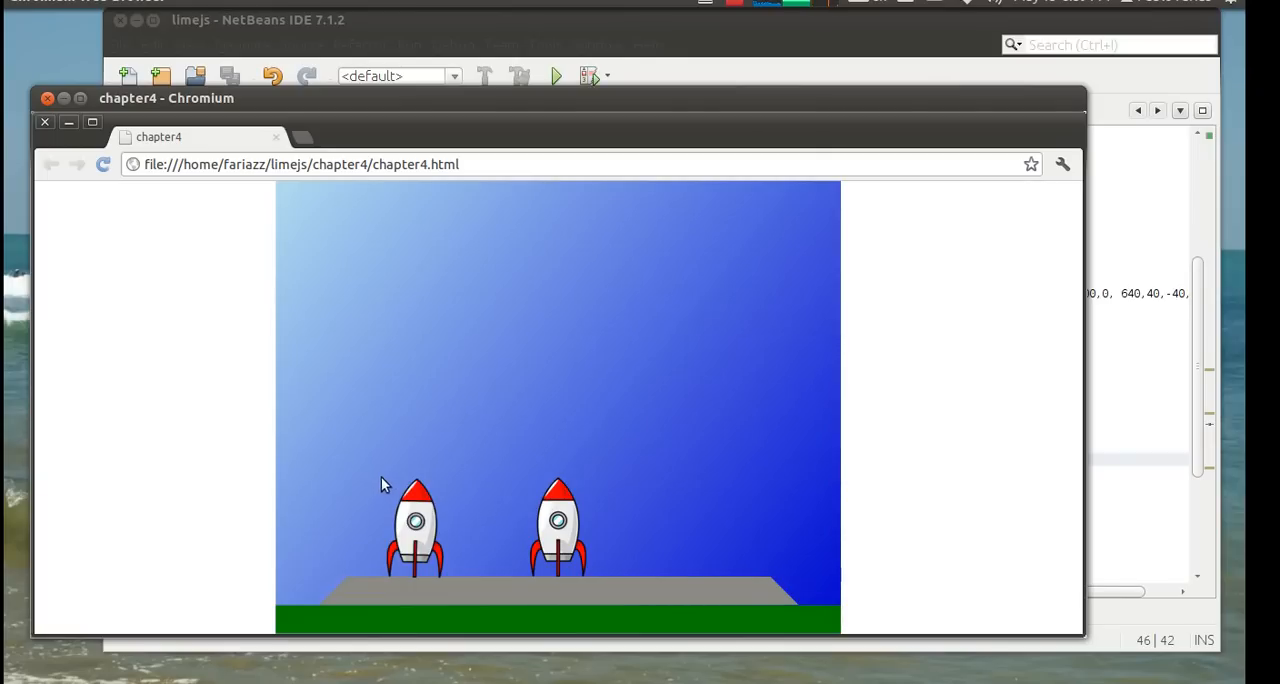
# - Trigger the left rocket's animation in the Chromium page to test the interaction
pyautogui.click(250, 22)
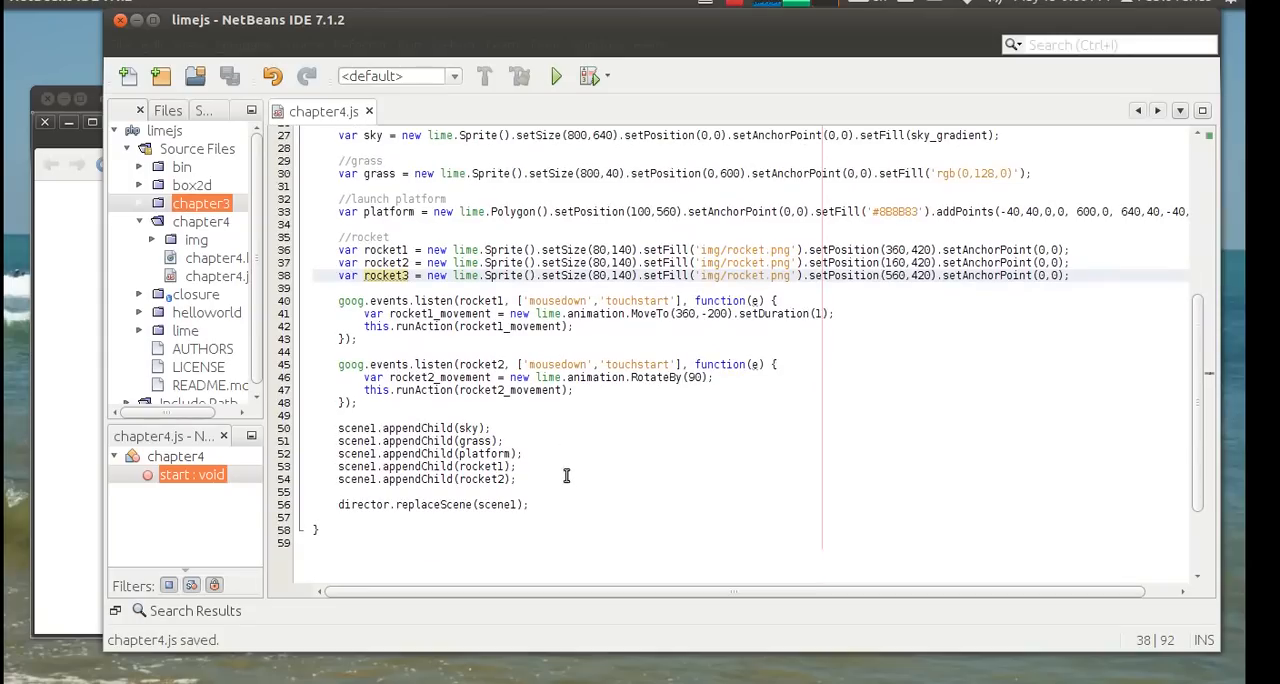
# - Append the rocket to scene1, duplicate the rocket2 listener for rocket3 and start its lime.animation movement
pyautogui.write('scenel.appendChild(rocket2);')
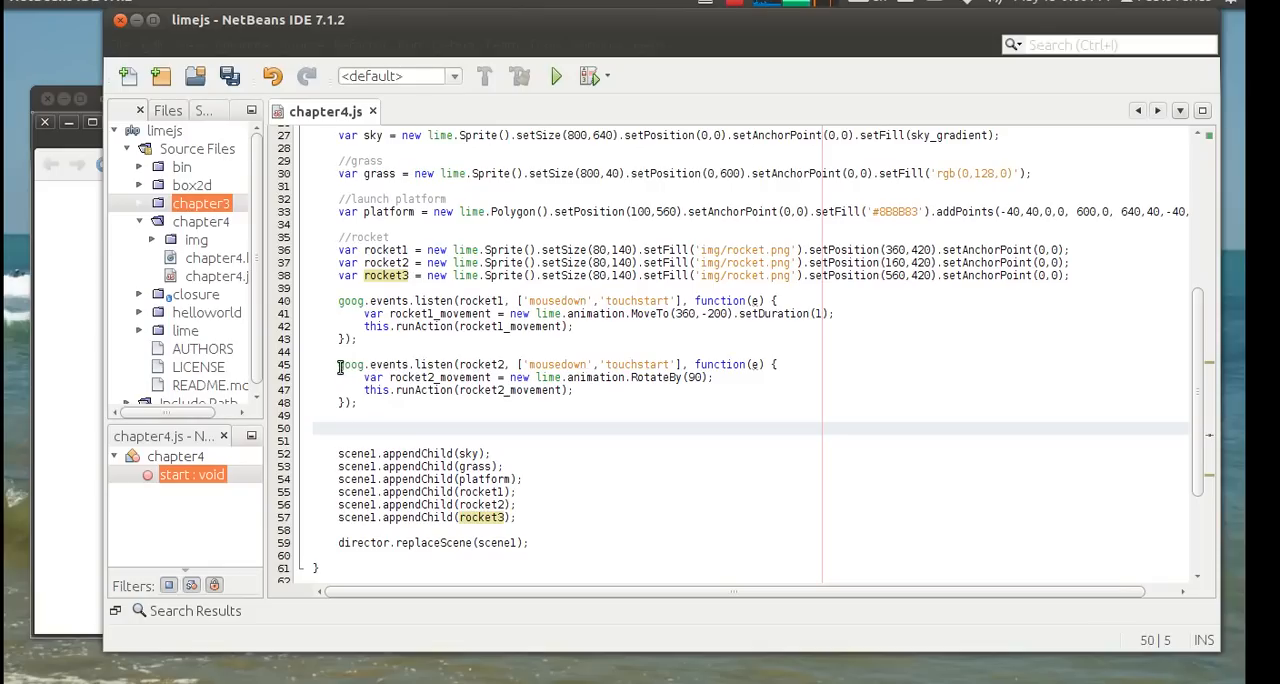
pyautogui.moveTo(338, 364); pyautogui.dragTo(356, 402)
pyautogui.write('var rocket3_movement = new ')
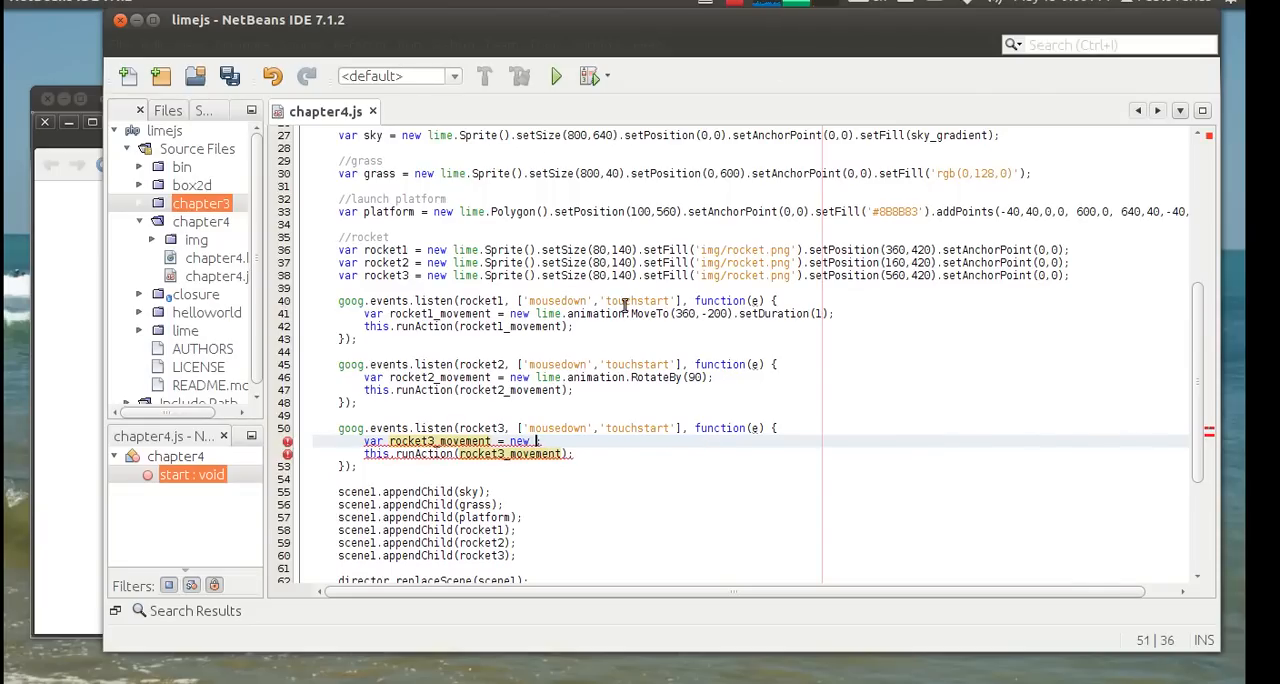
pyautogui.write('lime')
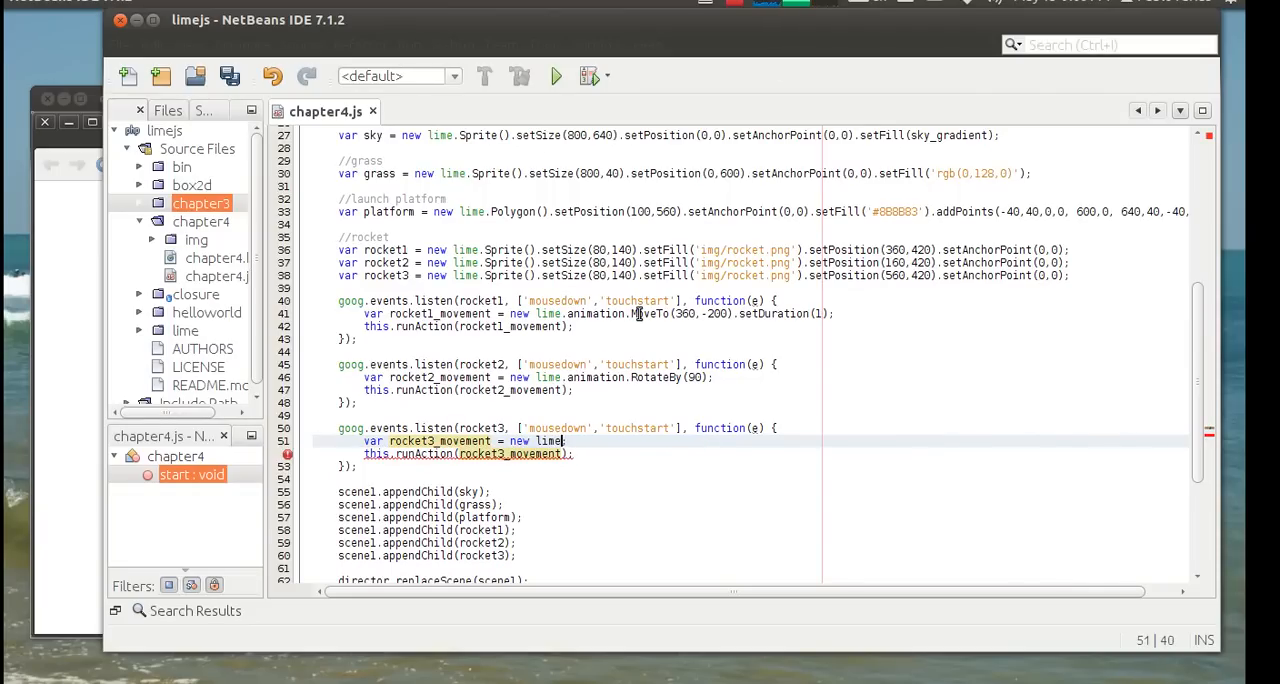
pyautogui.write('.animati')
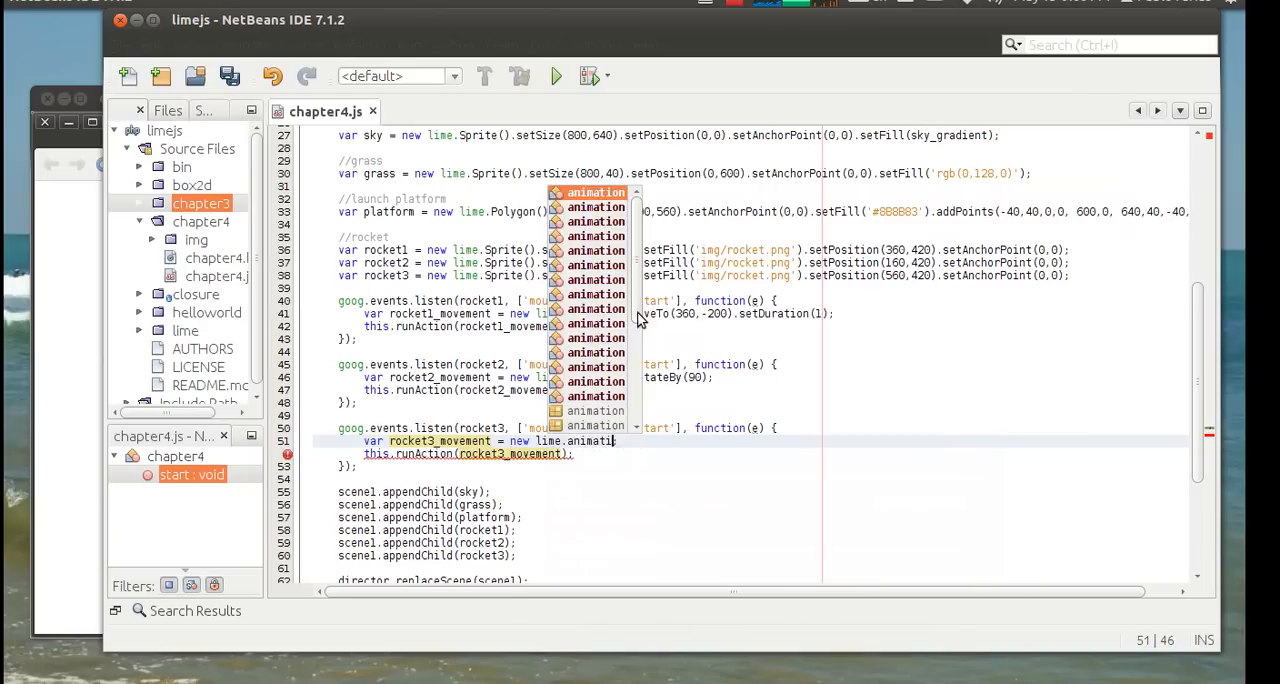